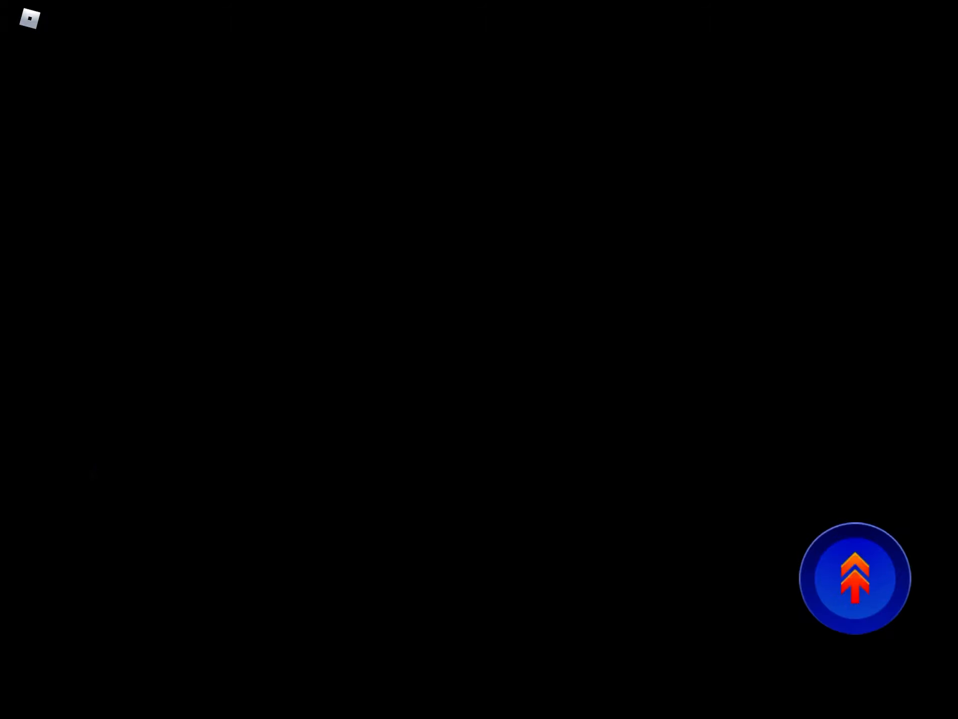
# - Open the Roblox in-game menu from the top-left logo to show the Players list
pyautogui.click(28, 20)
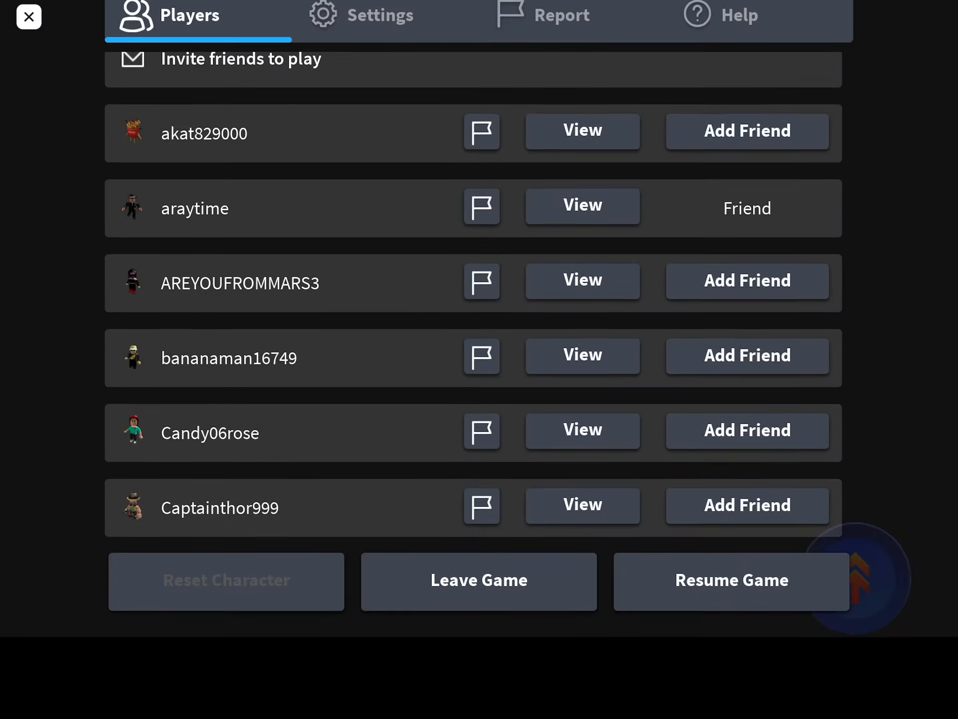
pyautogui.scroll(-3)
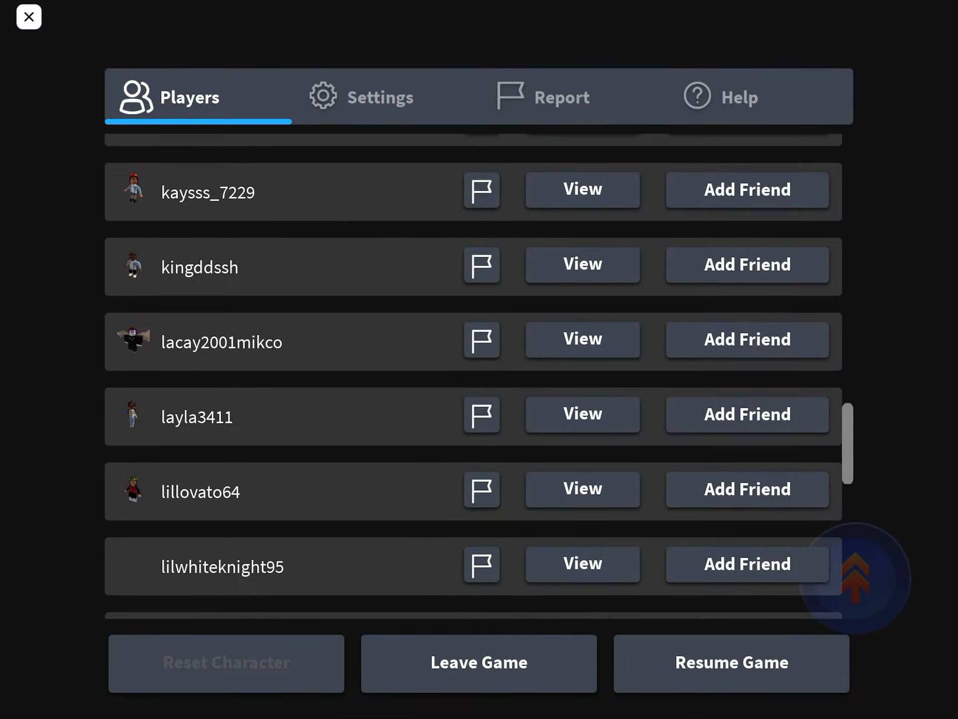
pyautogui.scroll(-3)
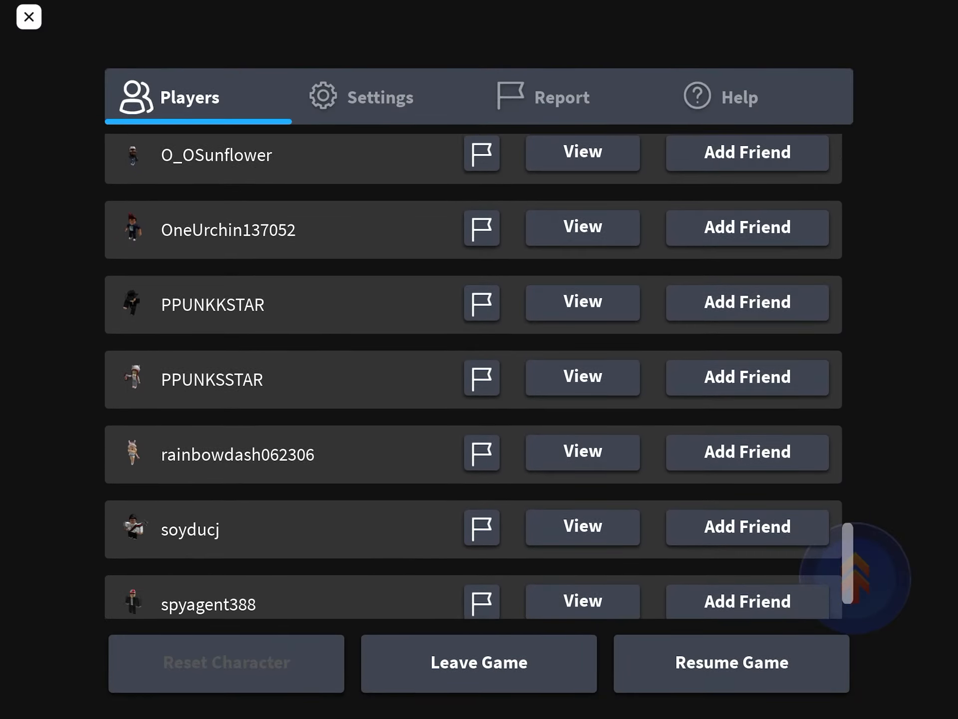
pyautogui.scroll(-3)
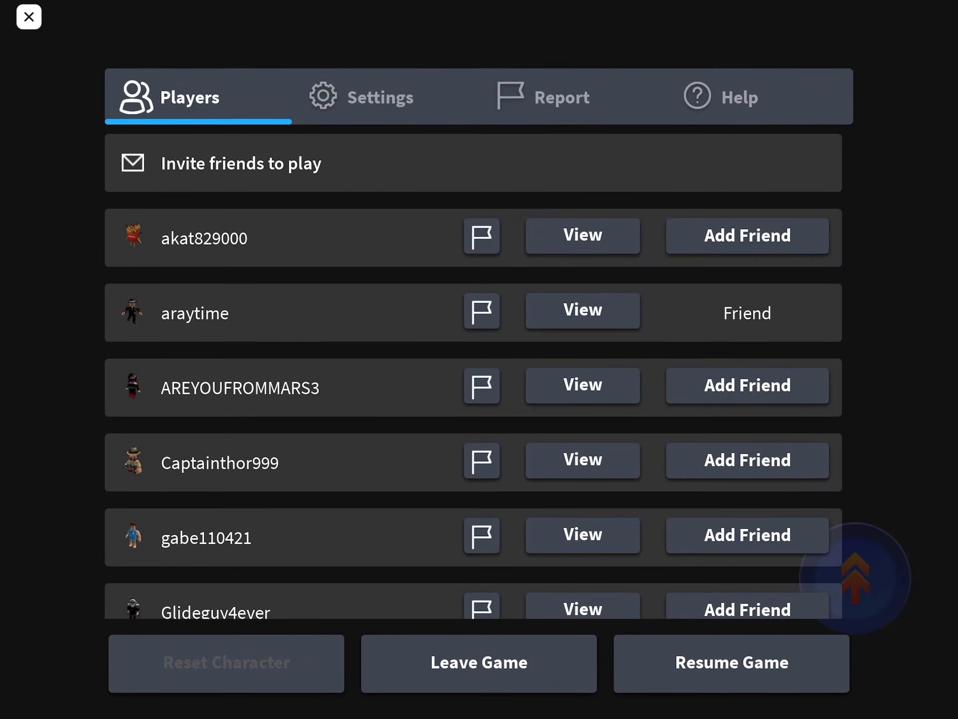
# - View the Report abuse form, return to the Players tab, and close the menu
pyautogui.click(562, 97)
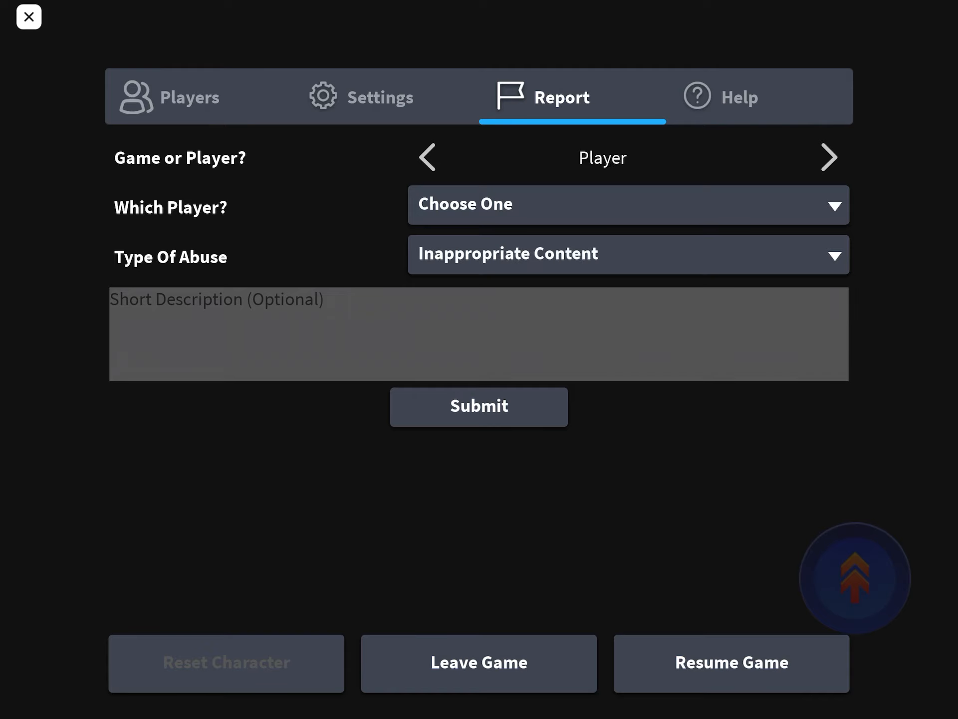
pyautogui.click(830, 158)
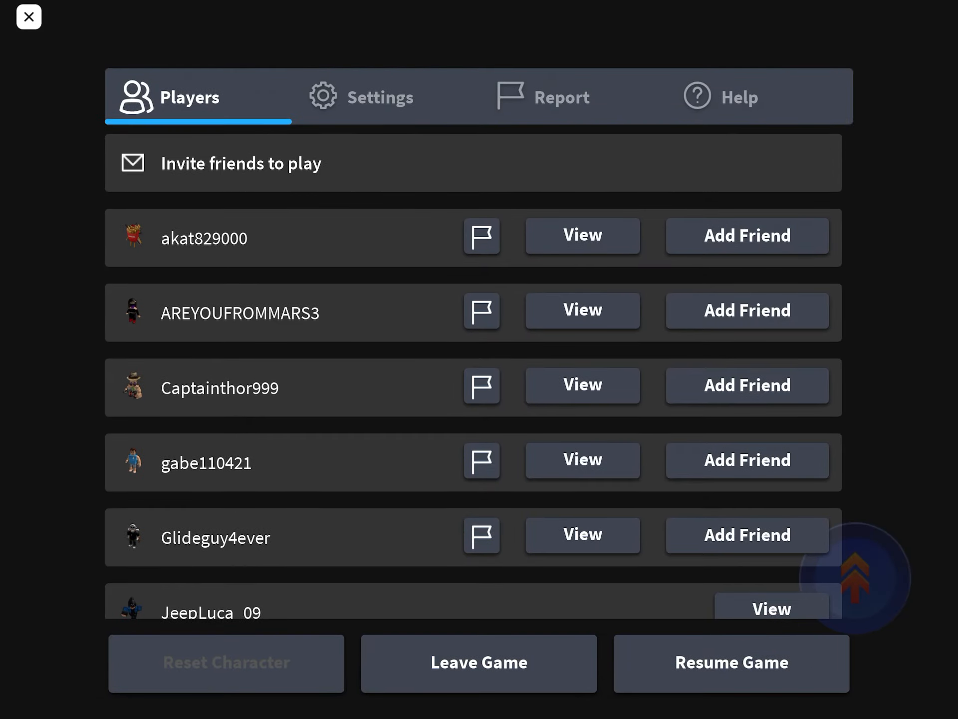
pyautogui.click(28, 17)
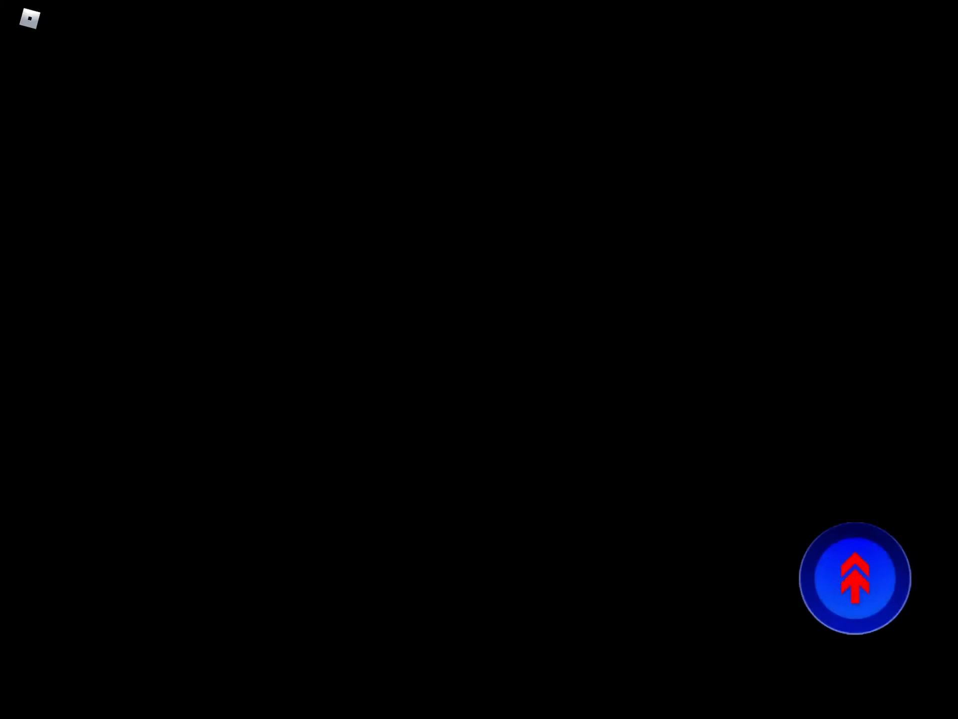